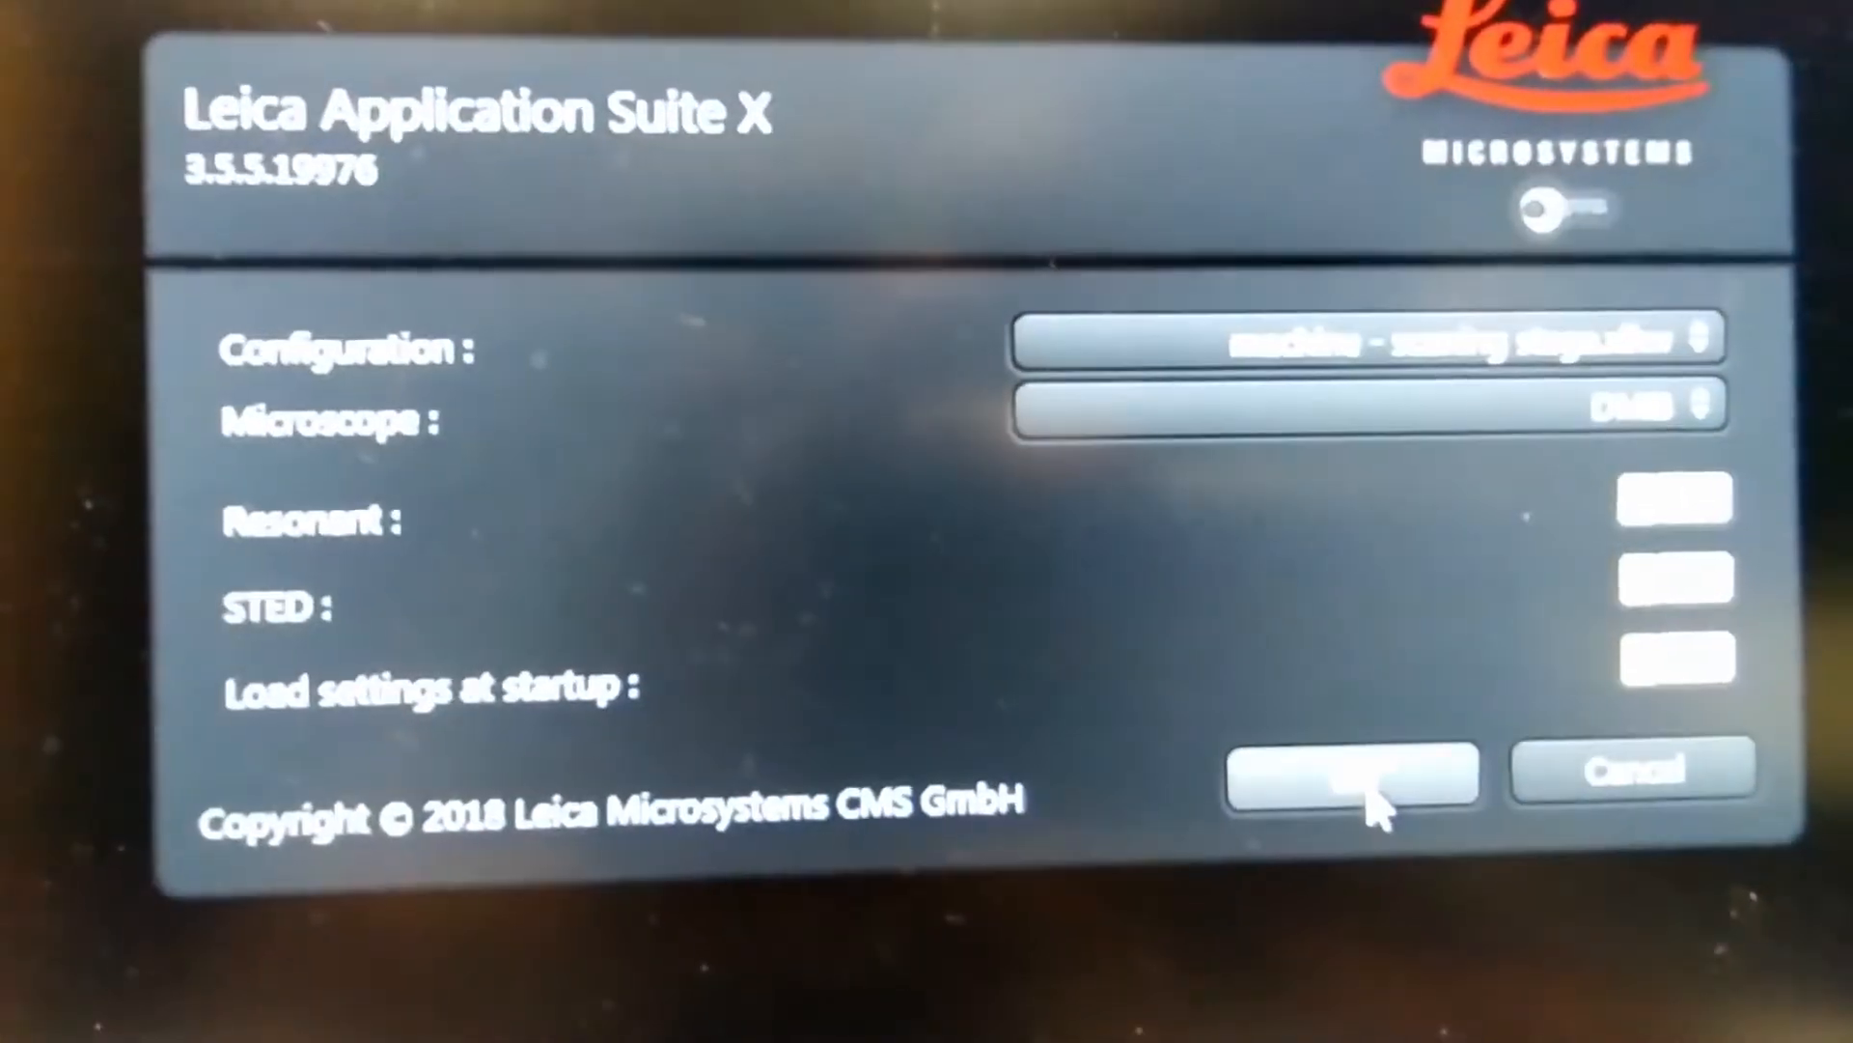
Confirm the scanning-stage machine configuration in the LAS X startup dialog to start hardware initialization.
left_click(1354, 774)
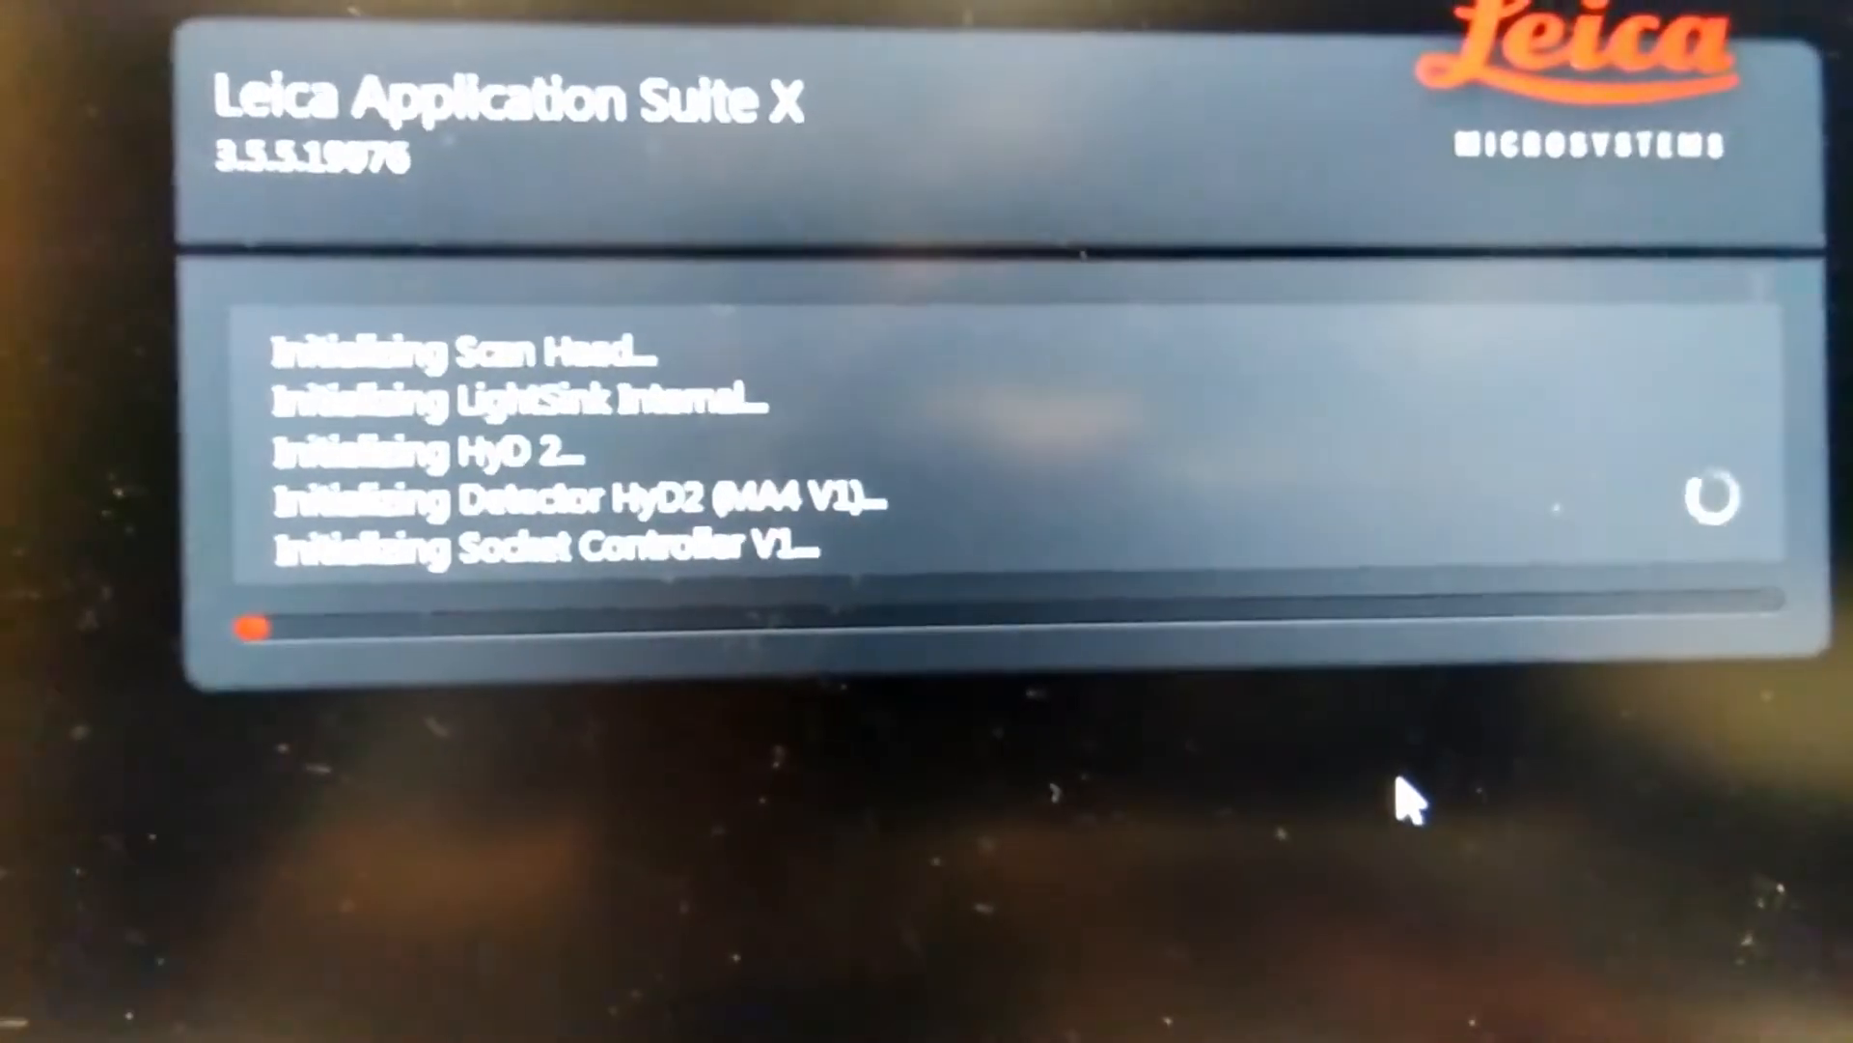